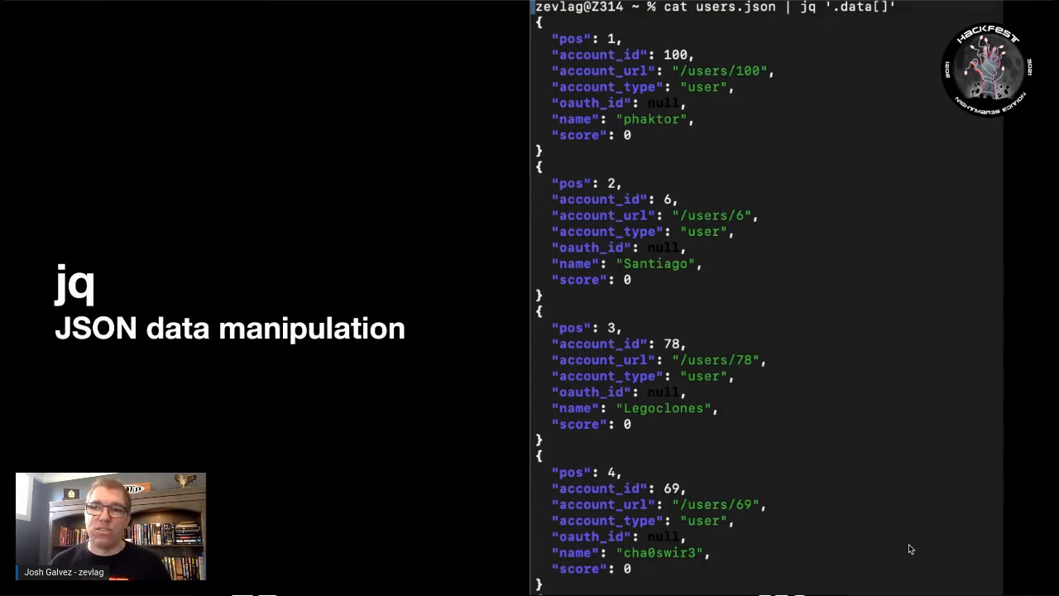
mouse_move(918, 339)
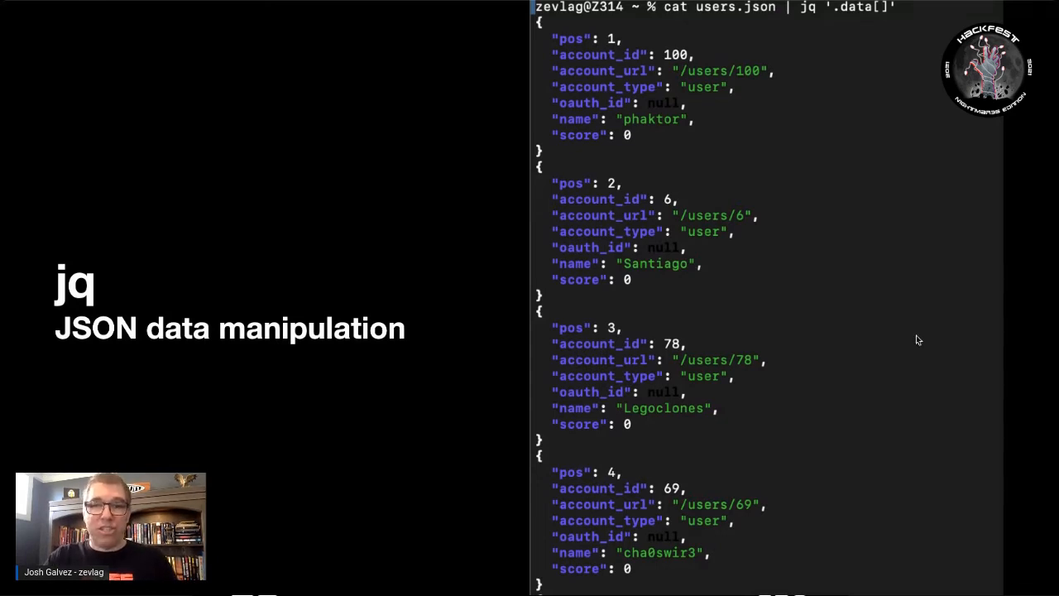
mouse_move(916, 36)
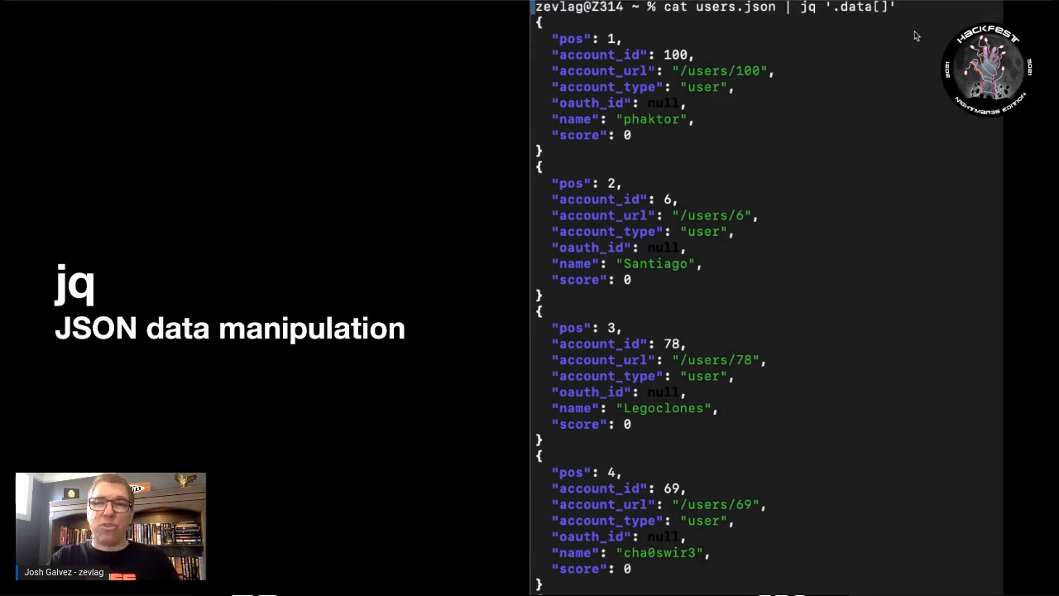
mouse_move(699, 34)
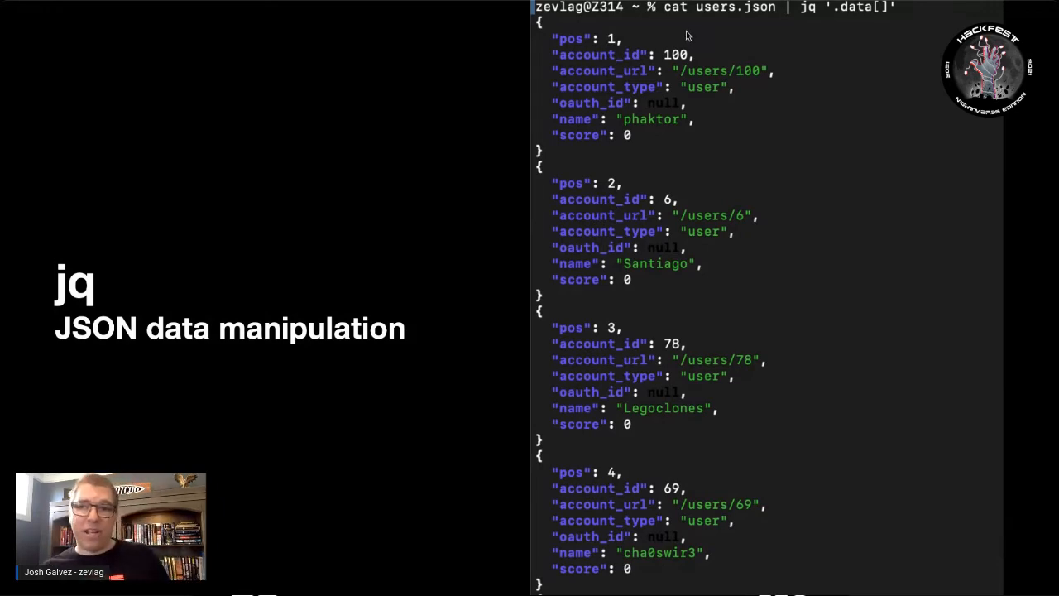
mouse_move(645, 71)
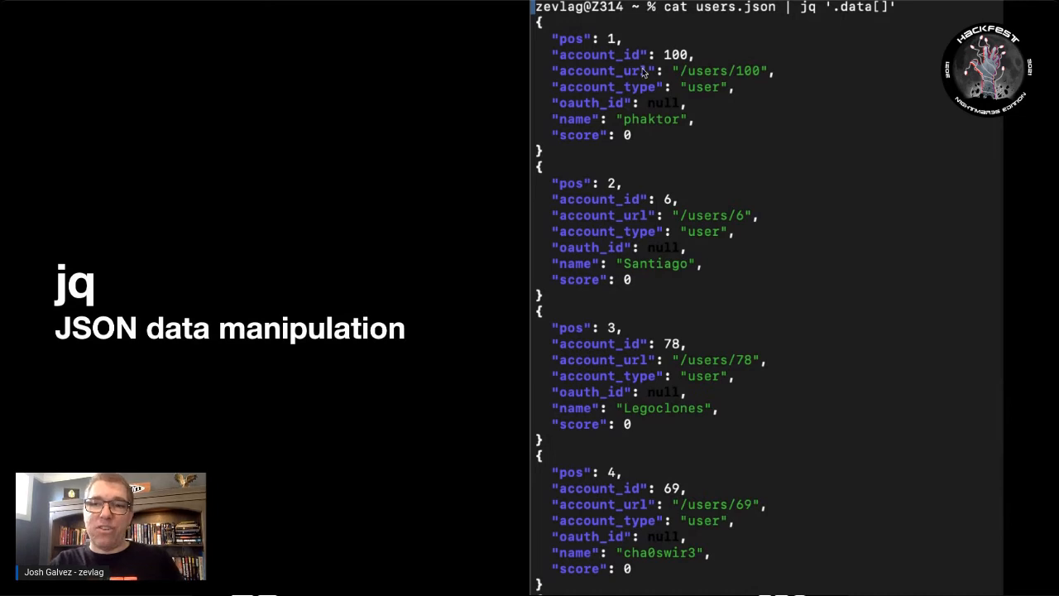
mouse_move(691, 58)
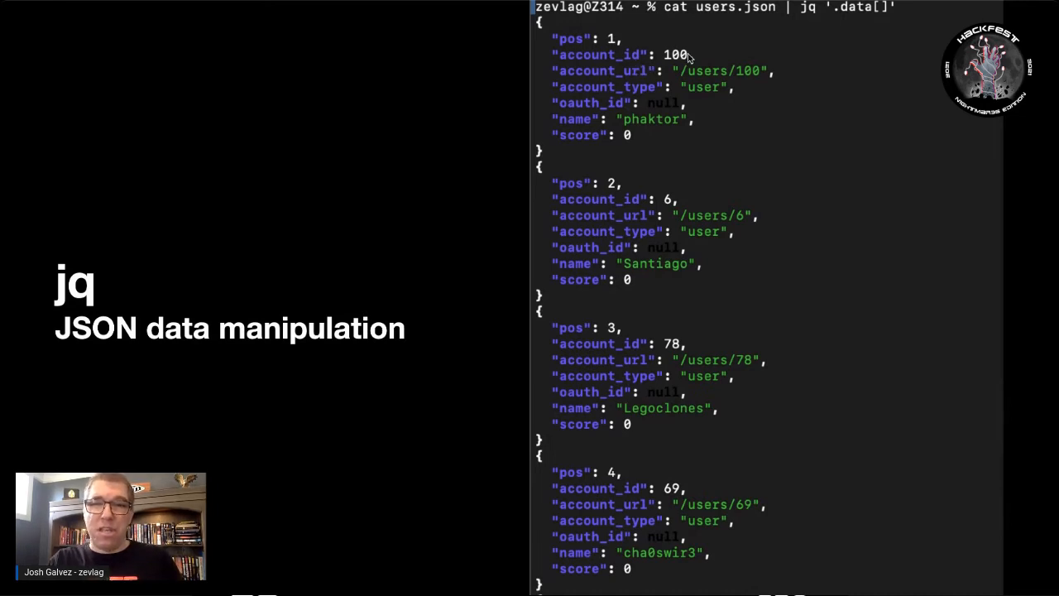
mouse_move(713, 131)
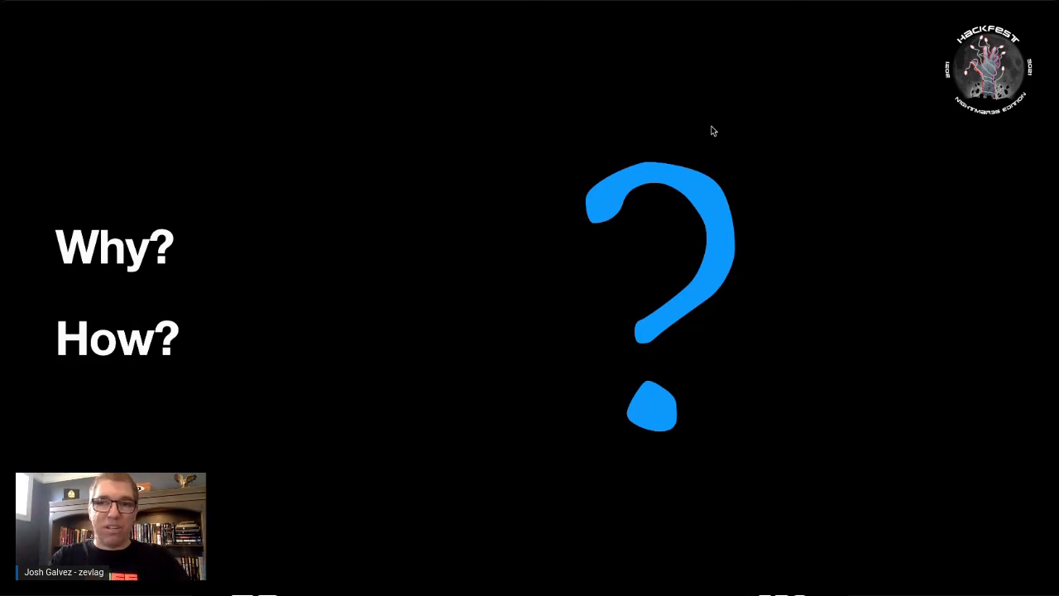
mouse_move(750, 225)
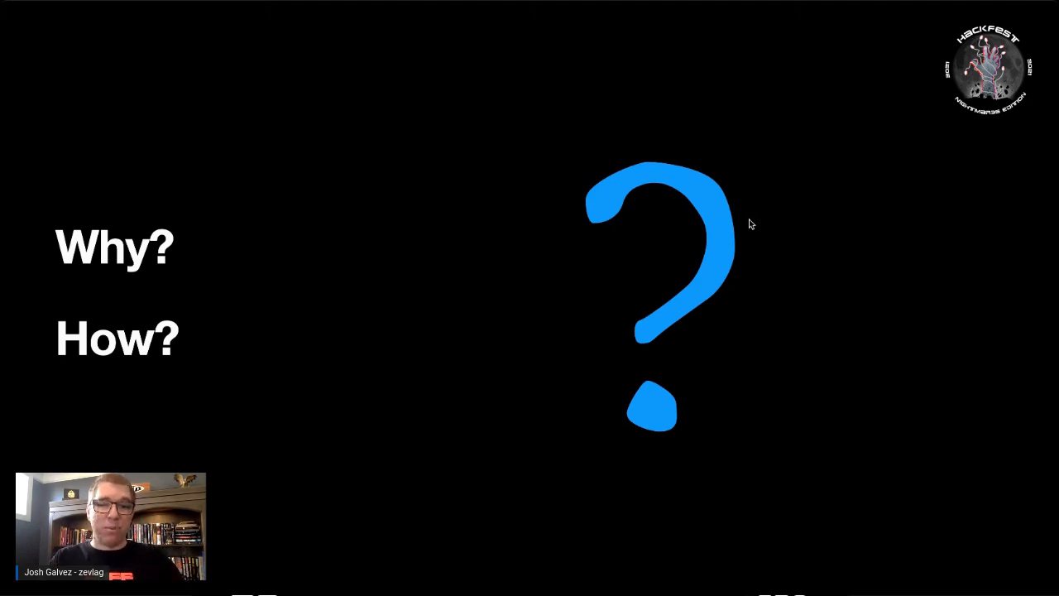
mouse_move(683, 254)
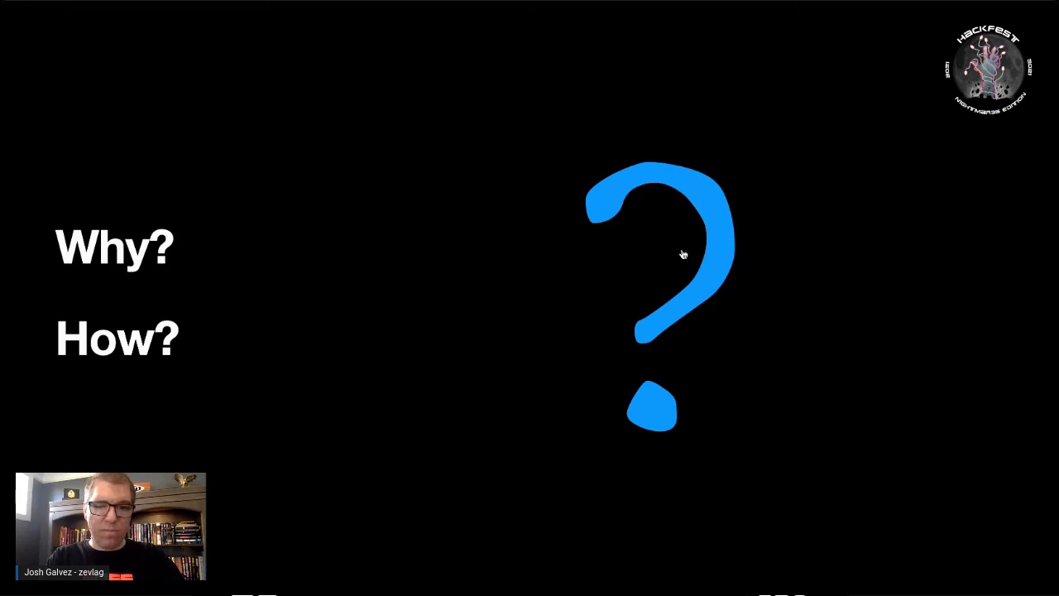